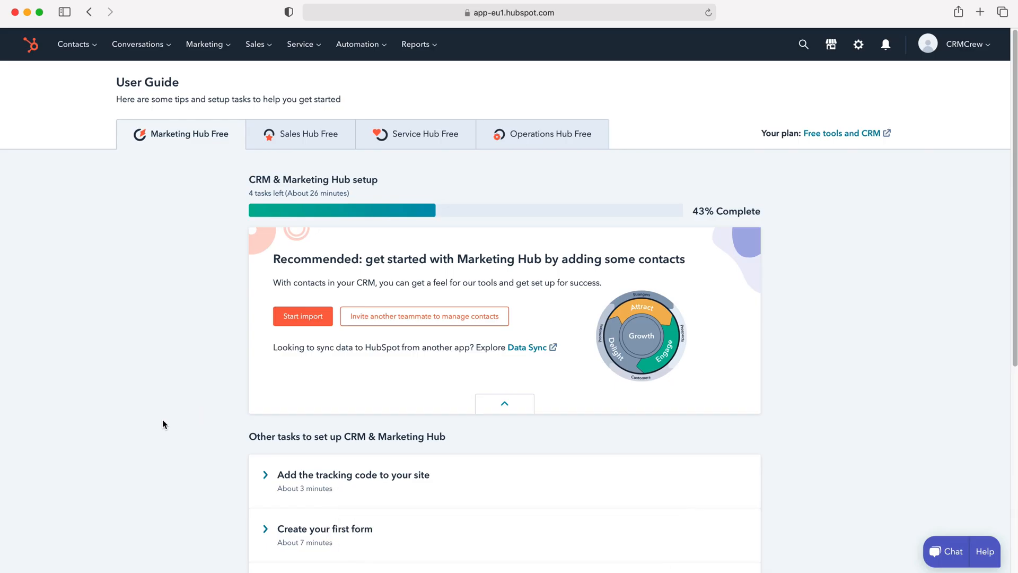
{"action": "mouse_move", "coordinate": [158, 428]}
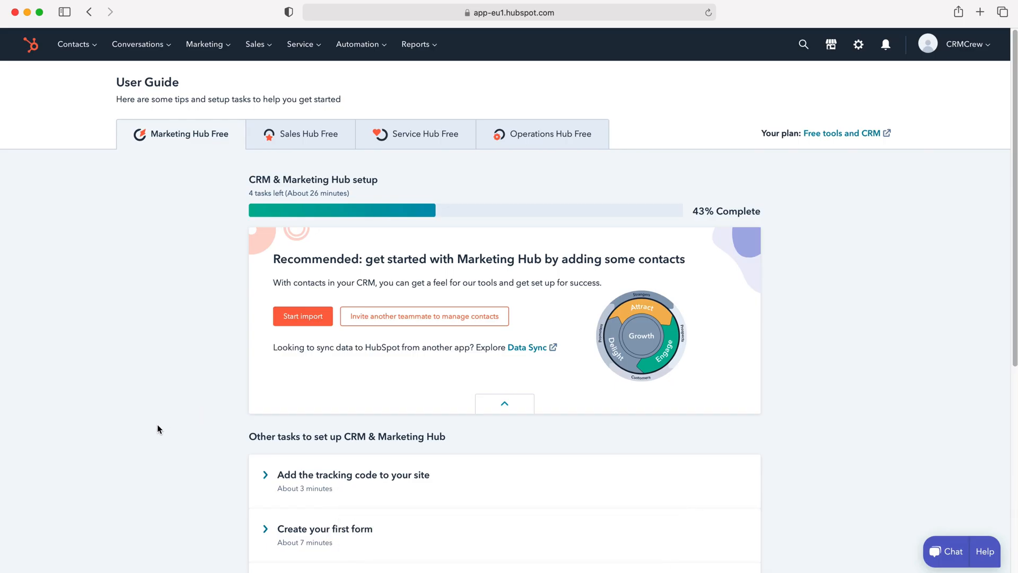
{"action": "mouse_move", "coordinate": [149, 421]}
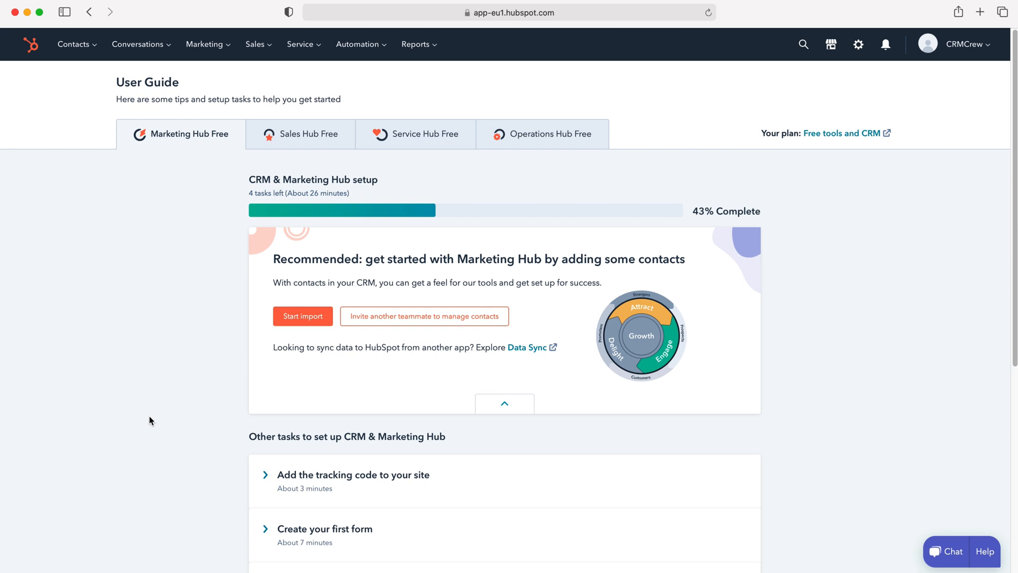
{"action": "mouse_move", "coordinate": [110, 389]}
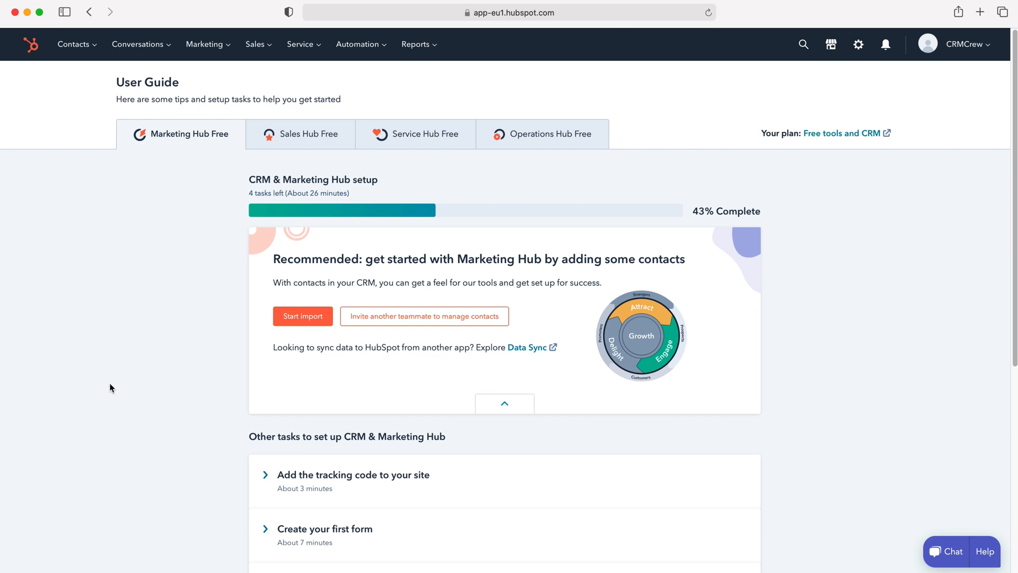
{"action": "mouse_move", "coordinate": [137, 44]}
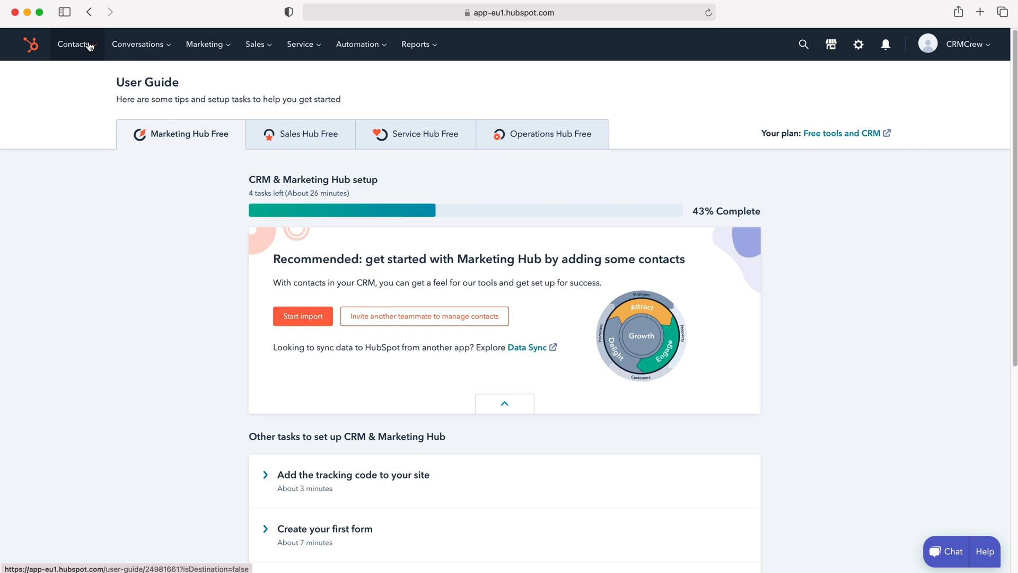
Step: Go to the all-contacts list and review the table's current columns
{"action": "left_click", "coordinate": [73, 44]}
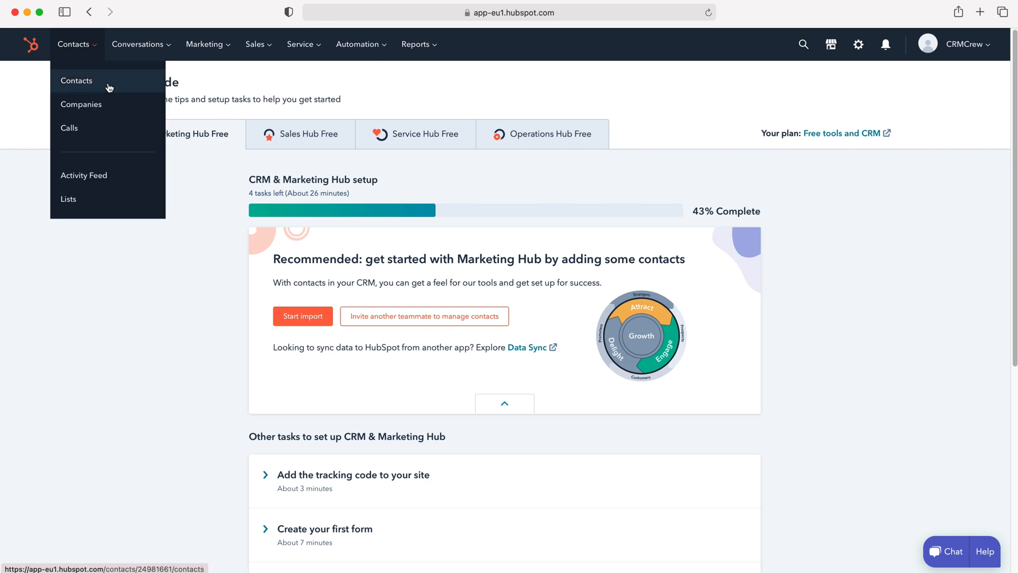
{"action": "left_click", "coordinate": [76, 81]}
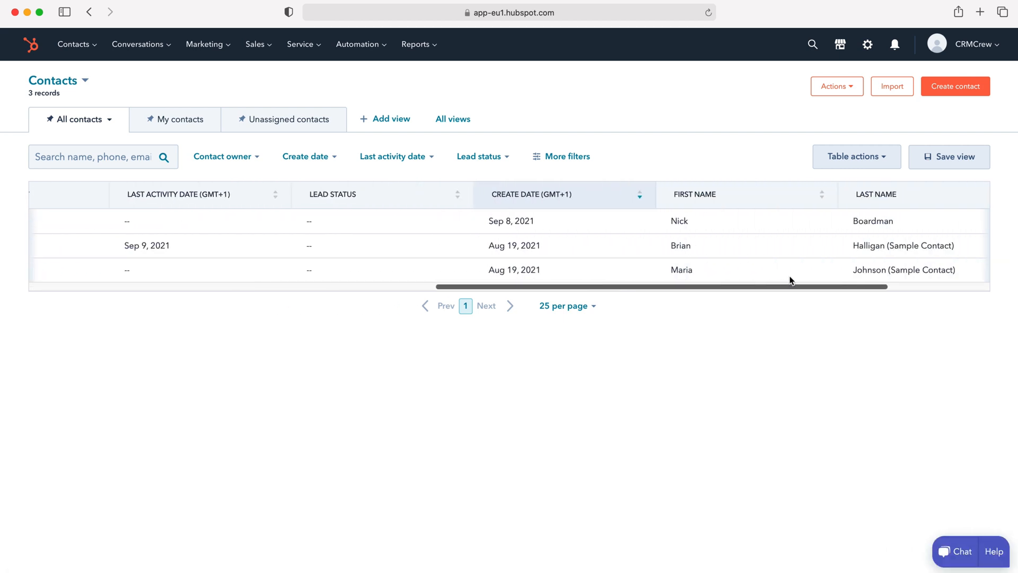
{"action": "scroll", "scroll_direction": "right", "scroll_amount": 3}
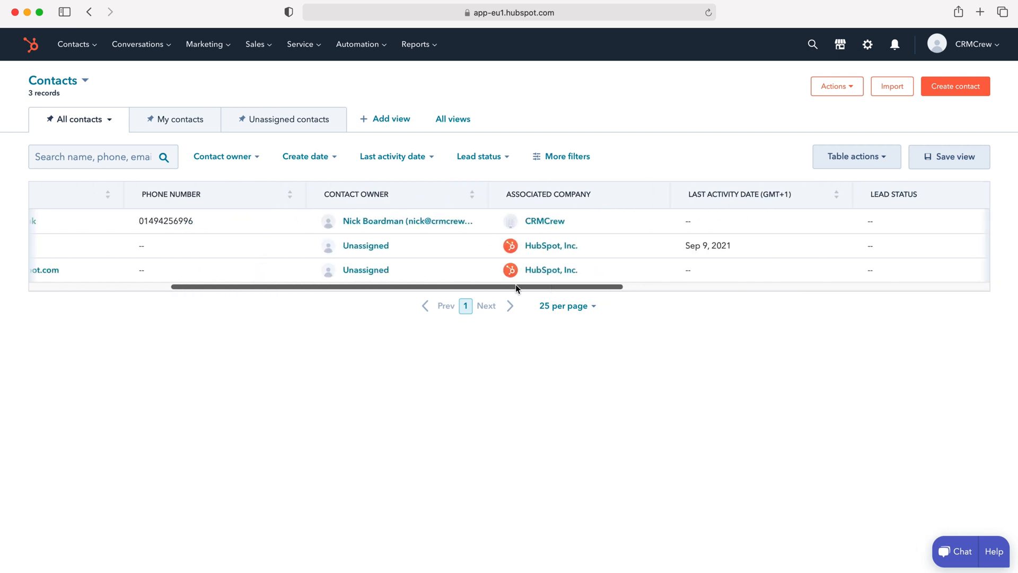
{"action": "scroll", "scroll_direction": "left", "scroll_amount": 3}
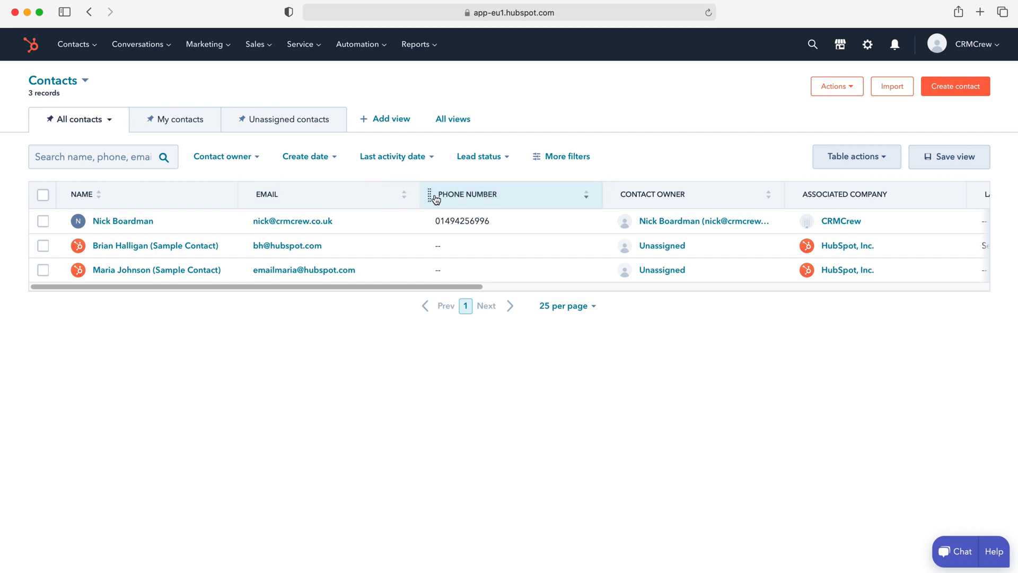
{"action": "mouse_move", "coordinate": [247, 198]}
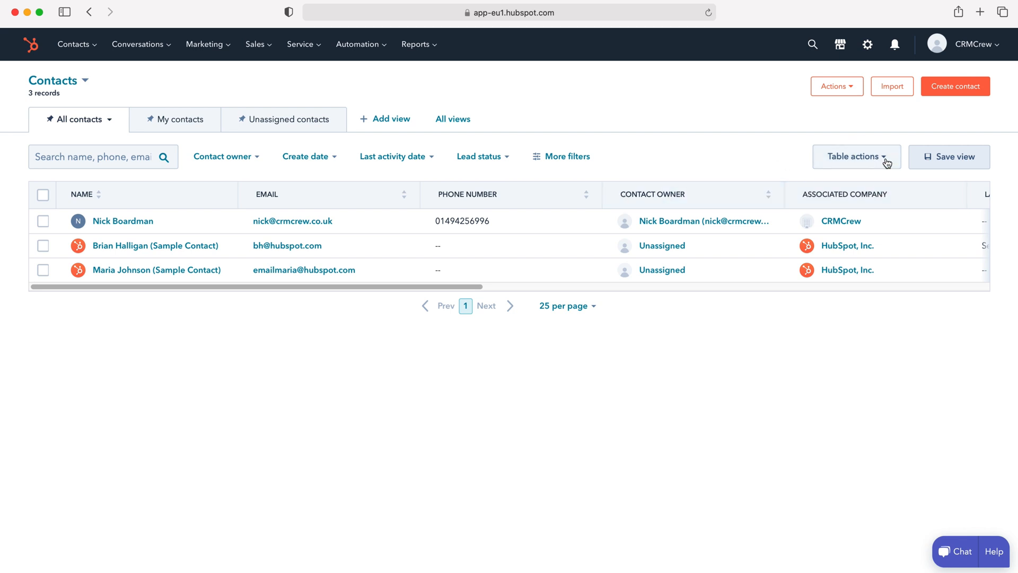
{"action": "mouse_move", "coordinate": [888, 161]}
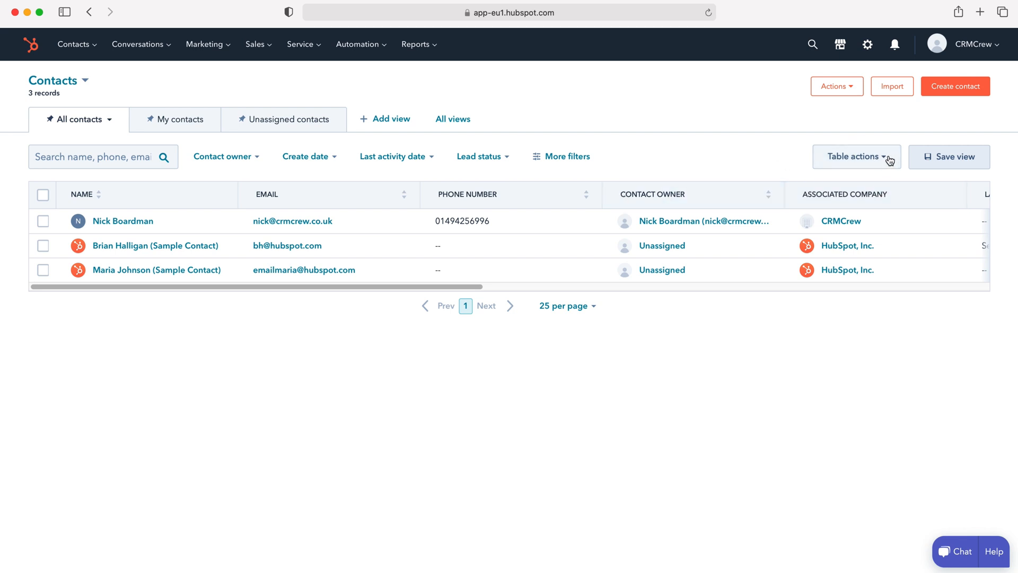
Step: Open Edit columns from Table actions and browse the 11 selected columns and available properties
{"action": "left_click", "coordinate": [856, 156]}
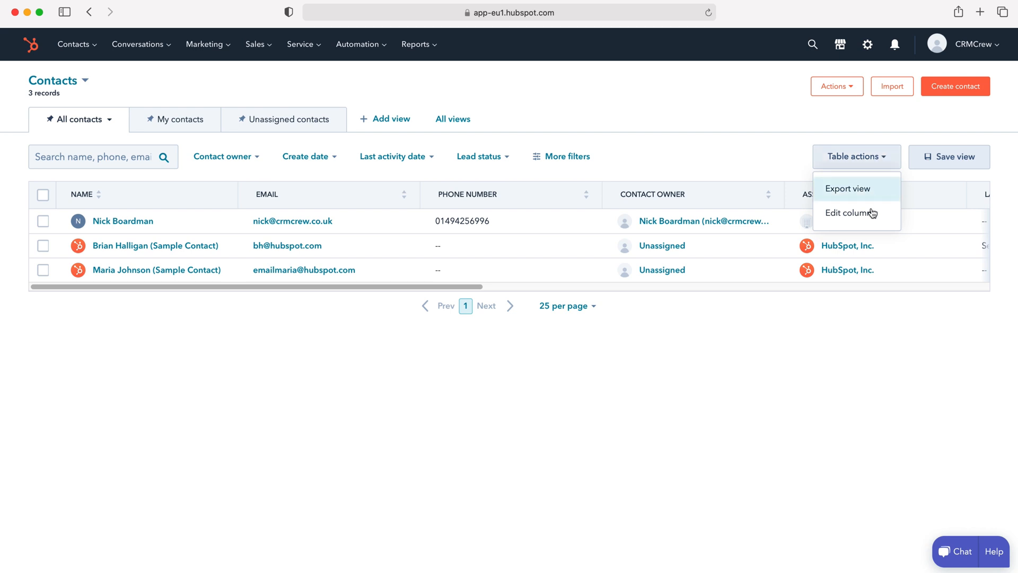
{"action": "left_click", "coordinate": [846, 212]}
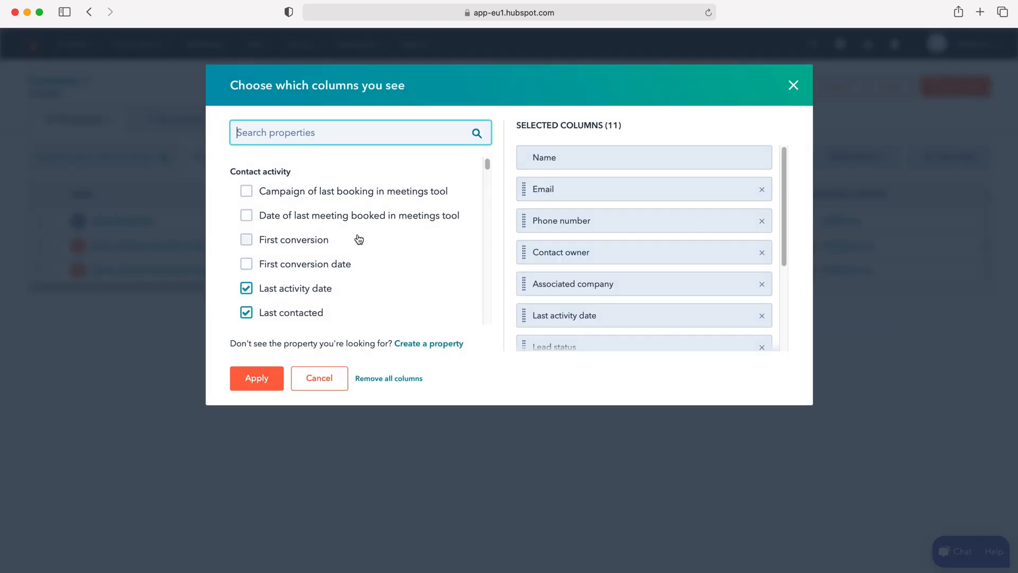
{"action": "scroll", "scroll_direction": "down", "scroll_amount": 3}
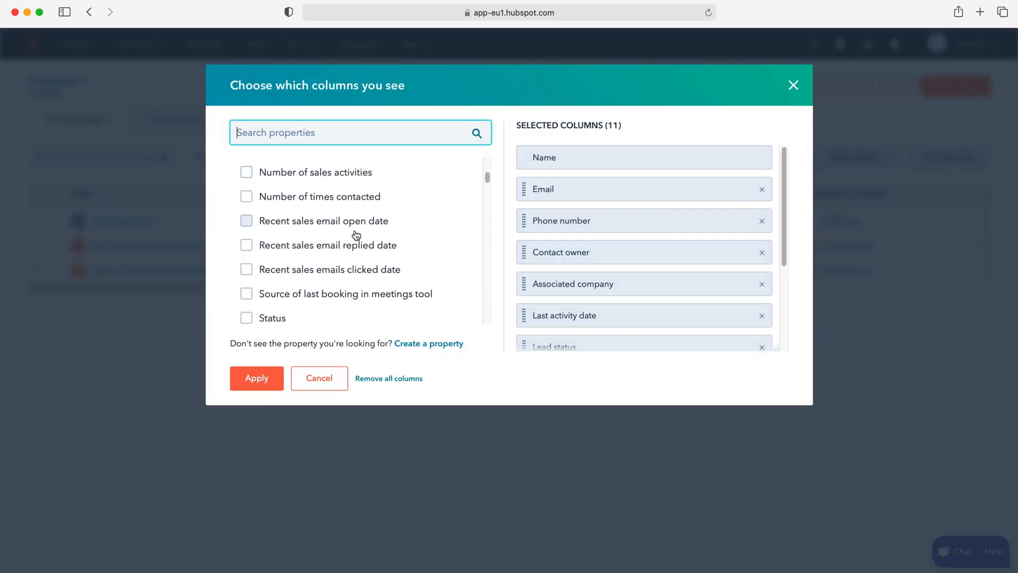
{"action": "scroll", "scroll_direction": "down", "scroll_amount": 3}
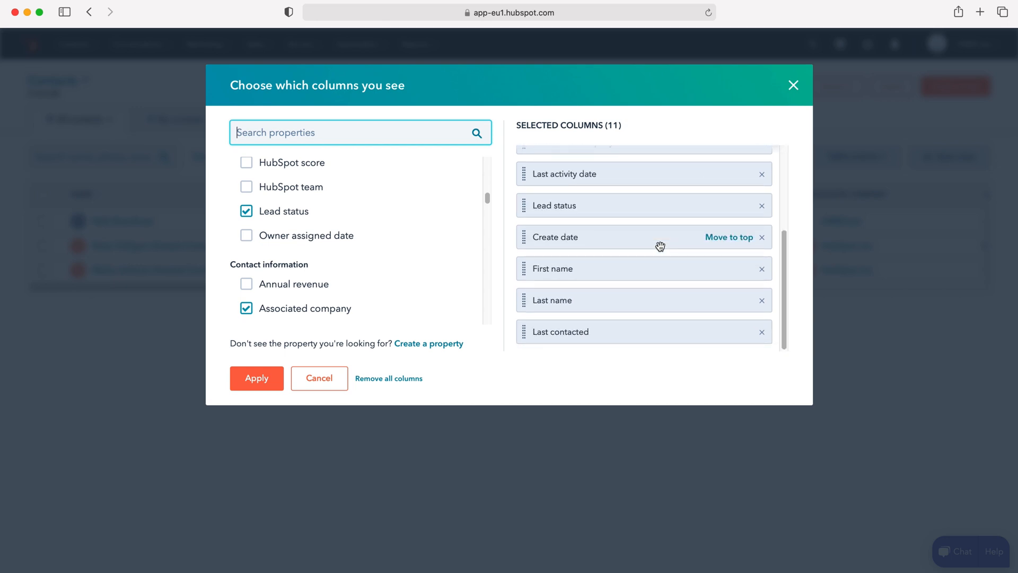
{"action": "mouse_move", "coordinate": [763, 242]}
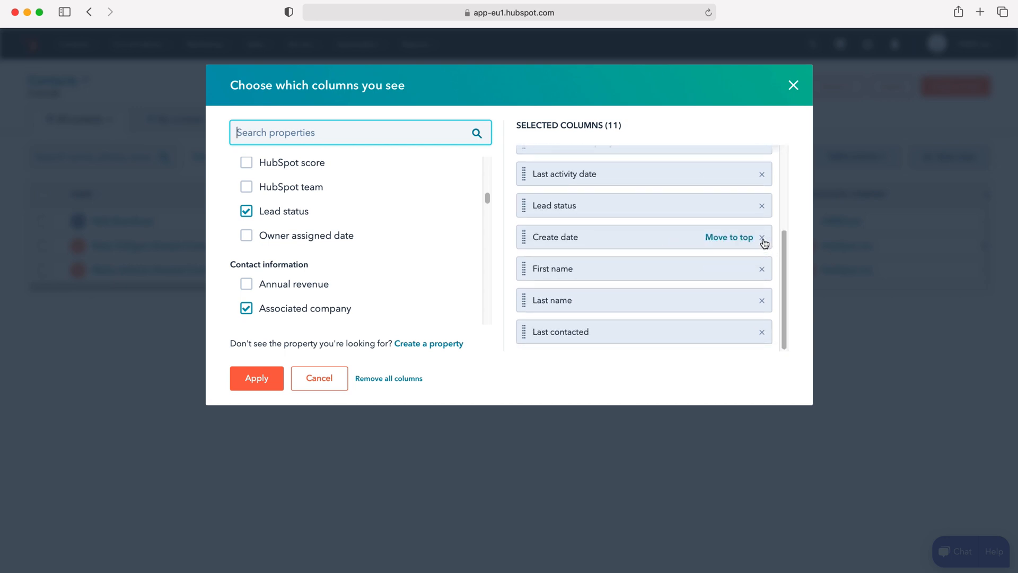
{"action": "mouse_move", "coordinate": [759, 243]}
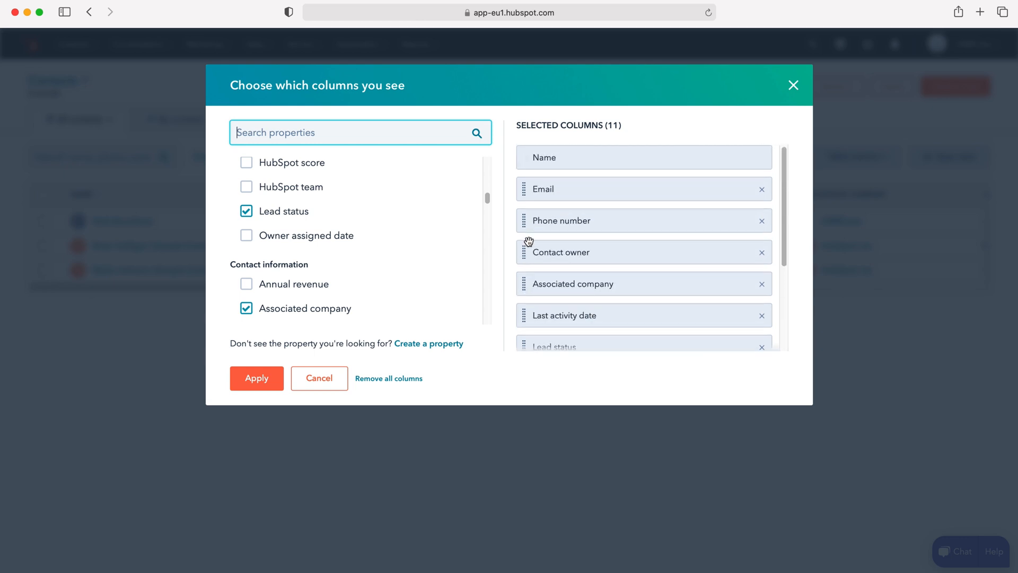
{"action": "scroll", "scroll_direction": "down", "scroll_amount": 3}
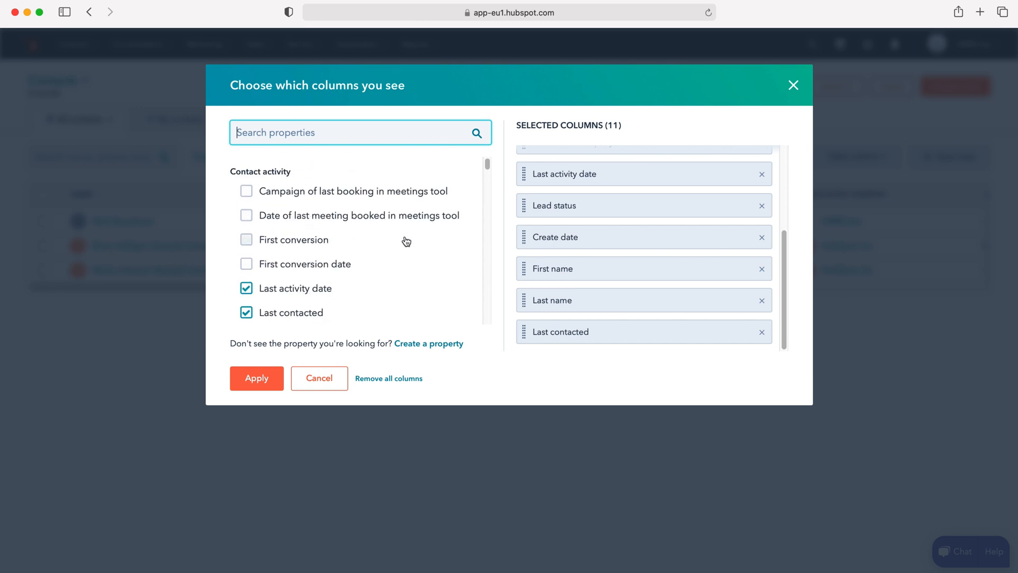
{"action": "scroll", "scroll_direction": "down", "scroll_amount": 3}
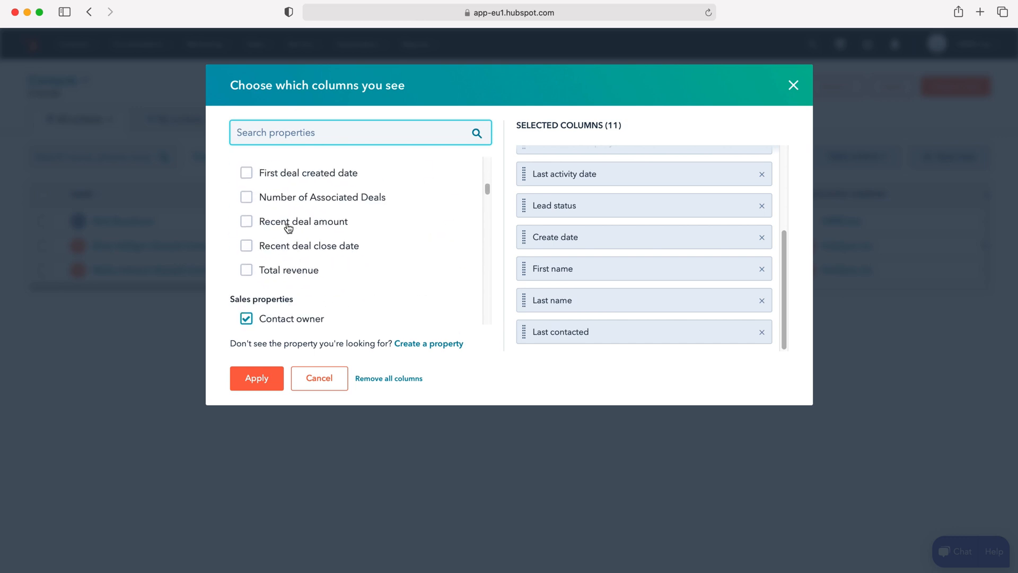
{"action": "scroll", "scroll_direction": "down", "scroll_amount": 3}
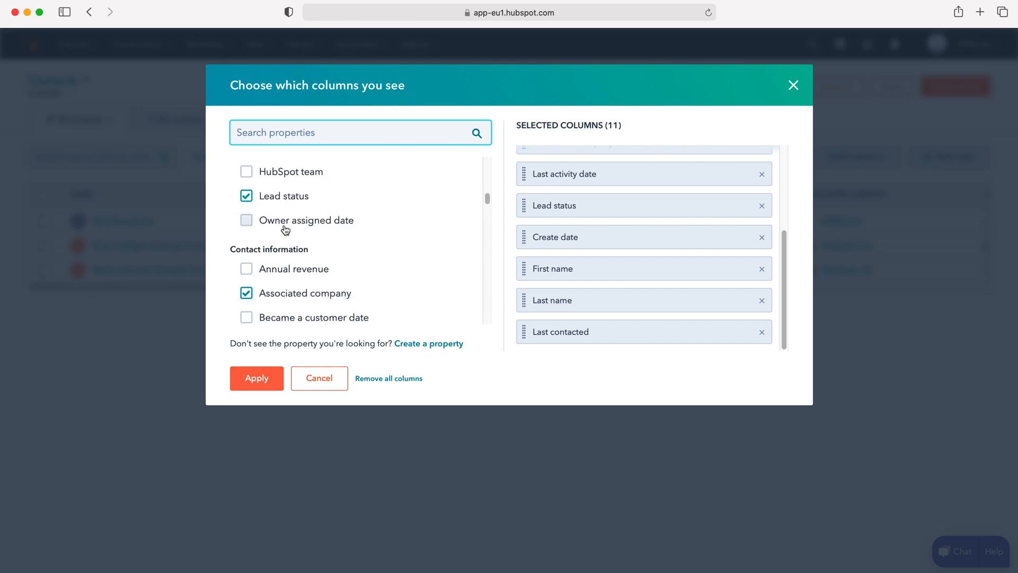
{"action": "scroll", "scroll_direction": "down", "scroll_amount": 3}
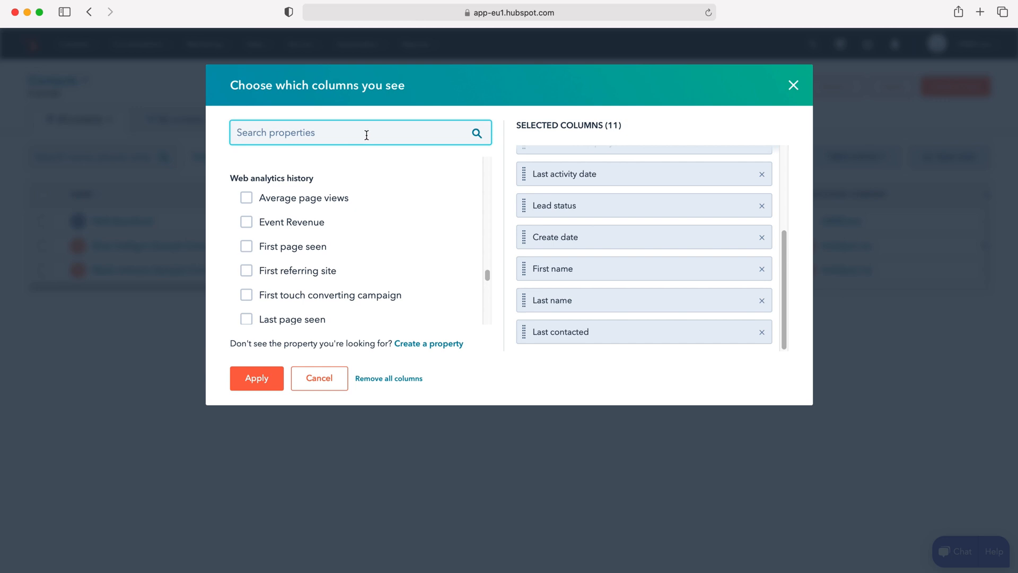
Step: Search properties for 'co' and tick Company size as a twelfth selected column
{"action": "type", "text": "comp"}
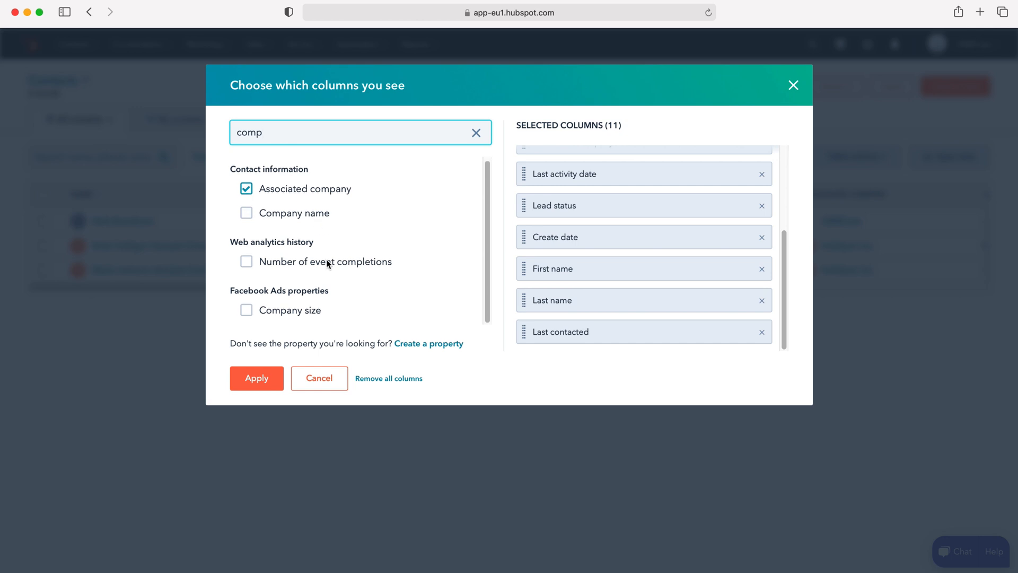
{"action": "left_click", "coordinate": [246, 310]}
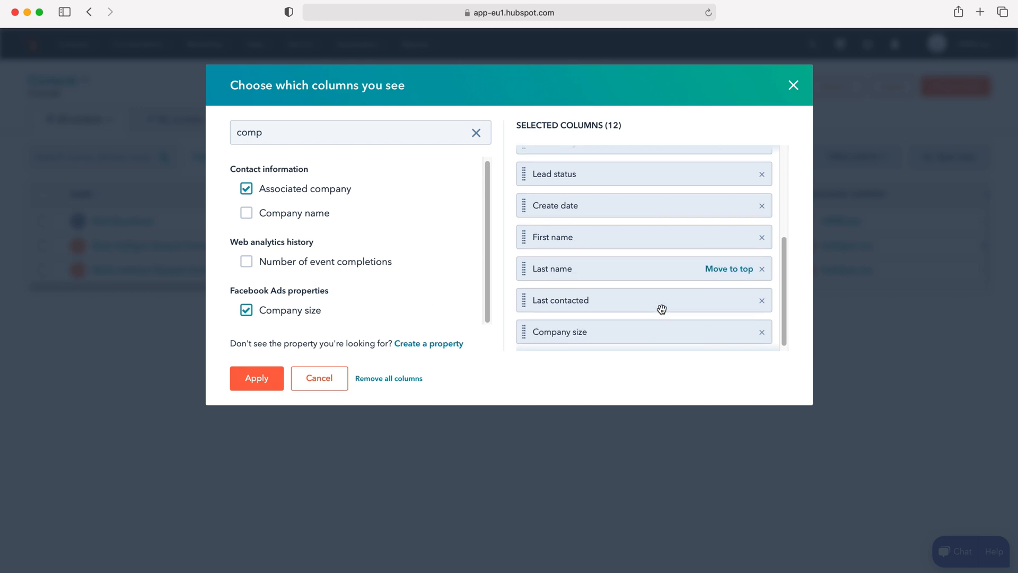
{"action": "scroll", "scroll_direction": "up", "scroll_amount": 3}
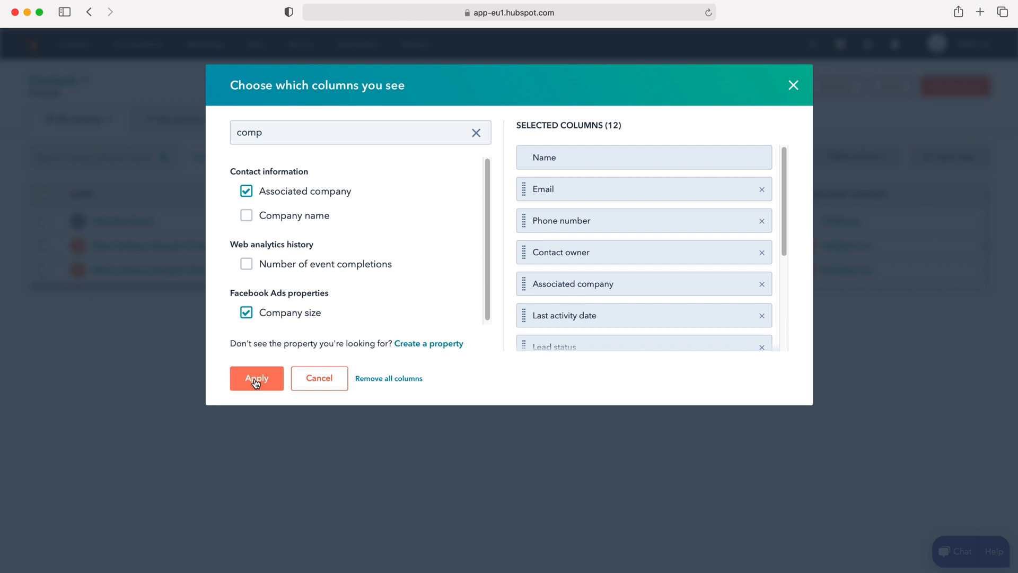
{"action": "mouse_move", "coordinate": [572, 389]}
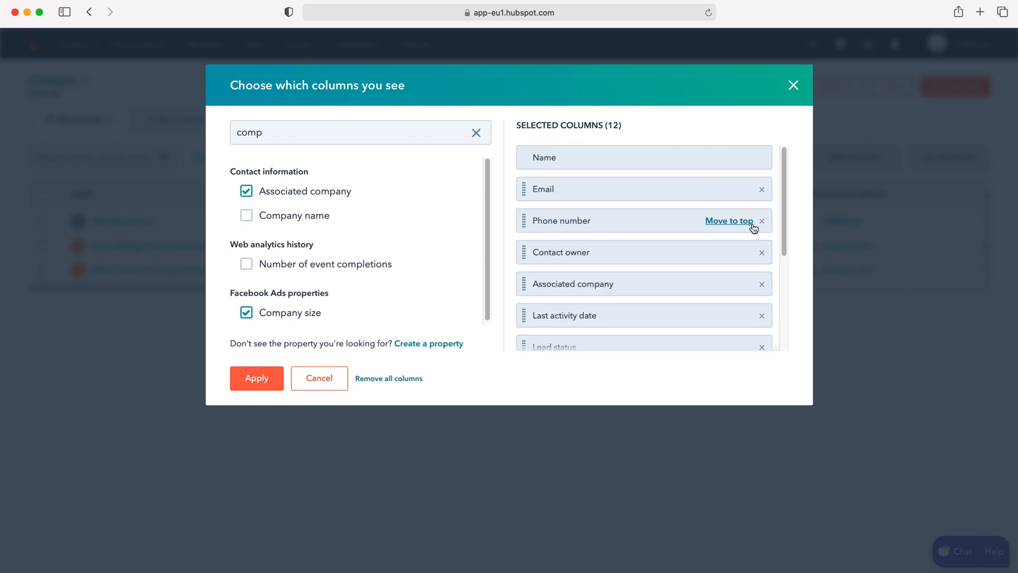
Step: Remove the unneeded columns including Last contacted and apply, leaving Name, Email, Phone number, Contact owner, Company size
{"action": "left_click", "coordinate": [763, 221]}
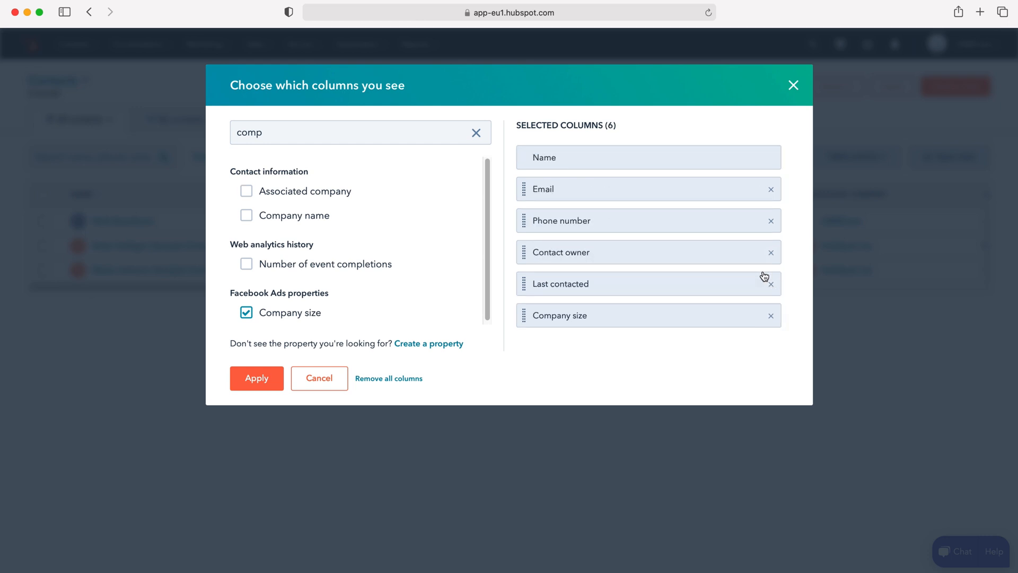
{"action": "left_click", "coordinate": [771, 284]}
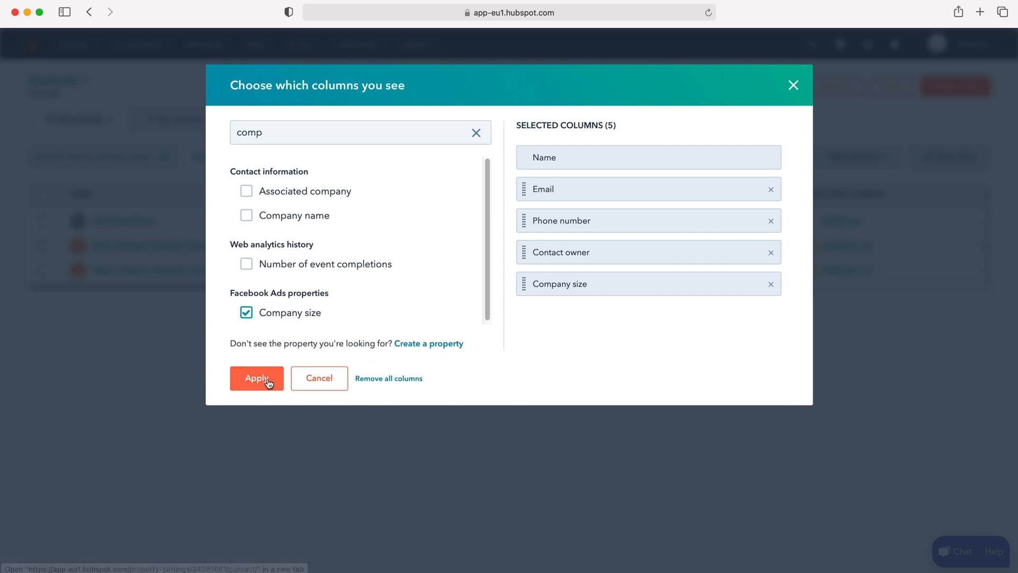
{"action": "left_click", "coordinate": [256, 378]}
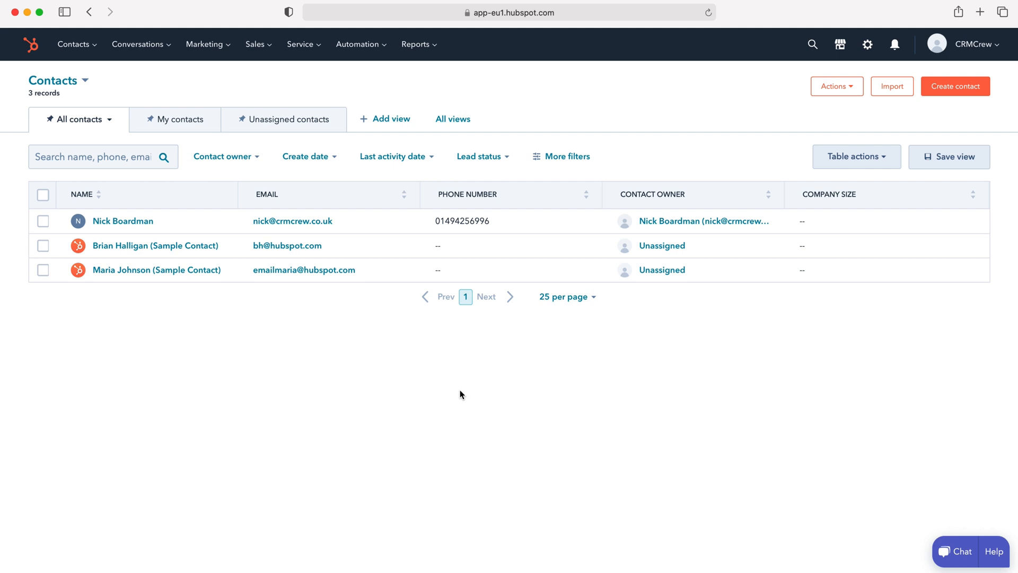
{"action": "mouse_move", "coordinate": [149, 481]}
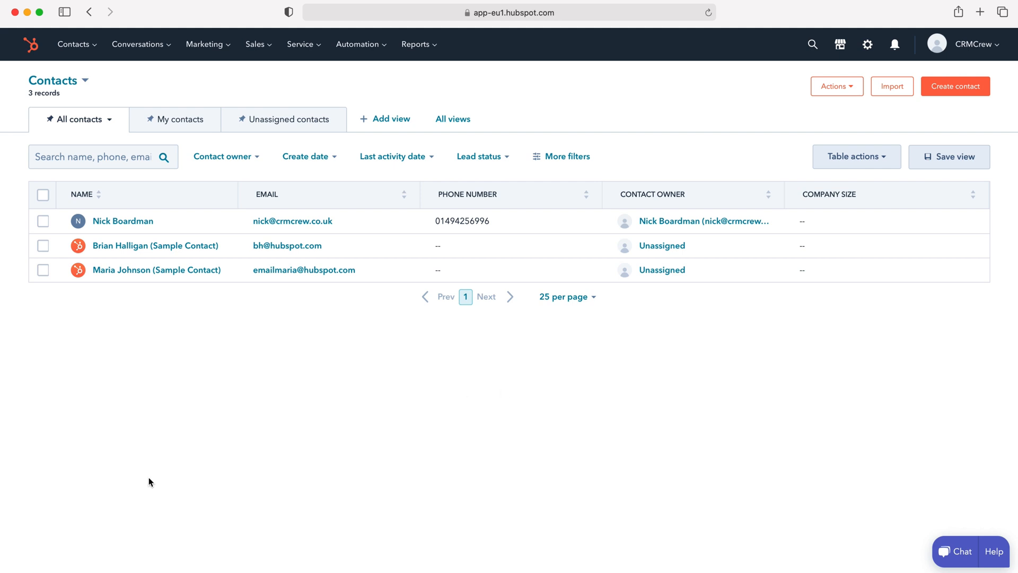